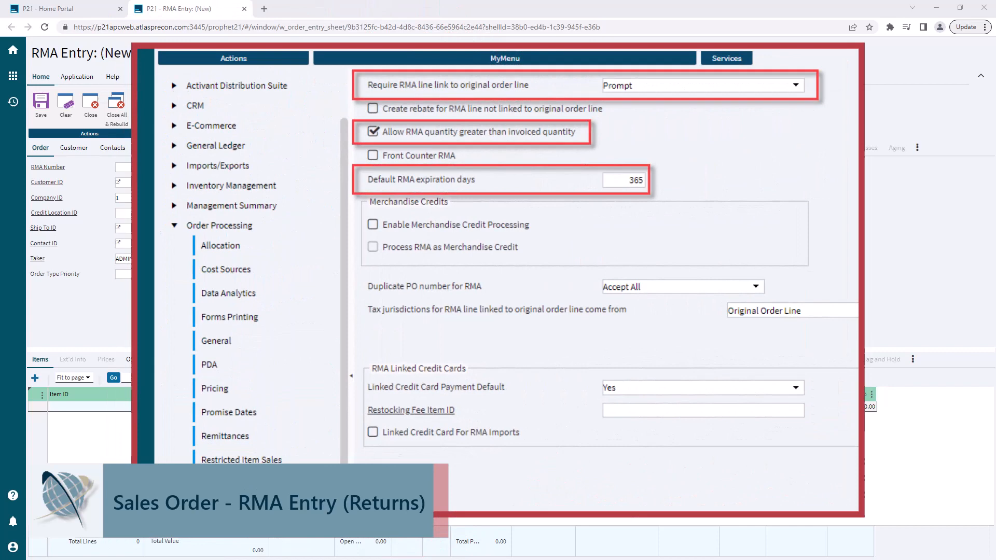
pyautogui.click(208, 484)
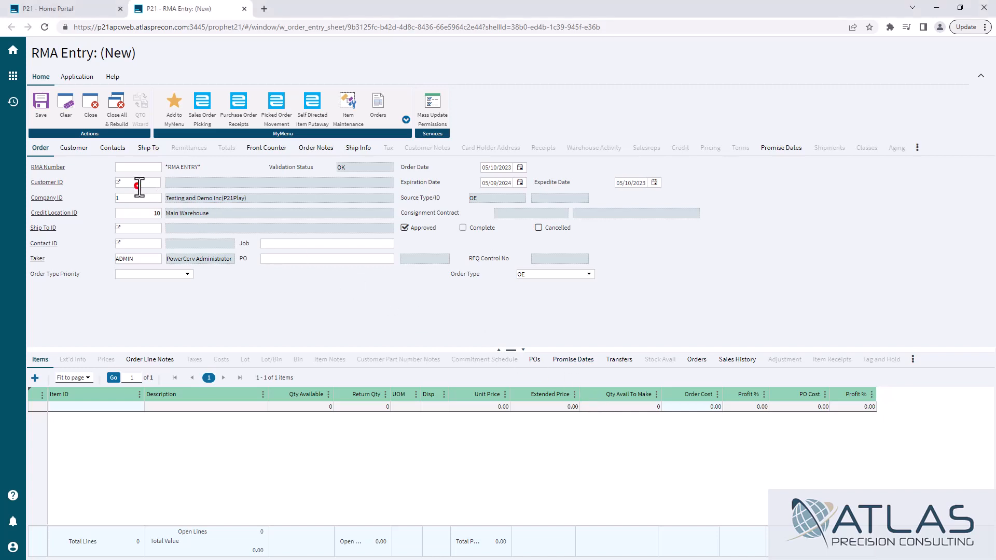
pyautogui.write('100012')
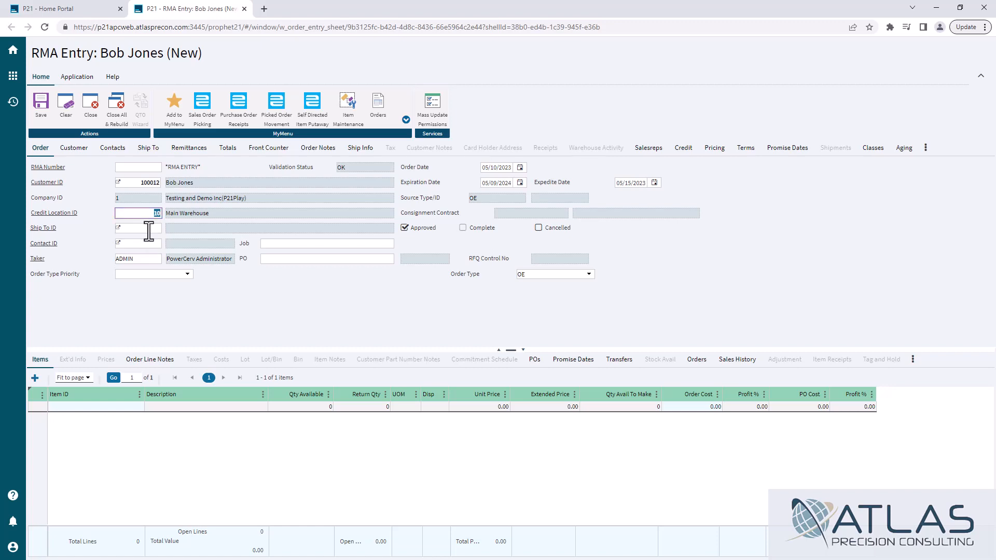
pyautogui.click(137, 227)
pyautogui.write('100012')
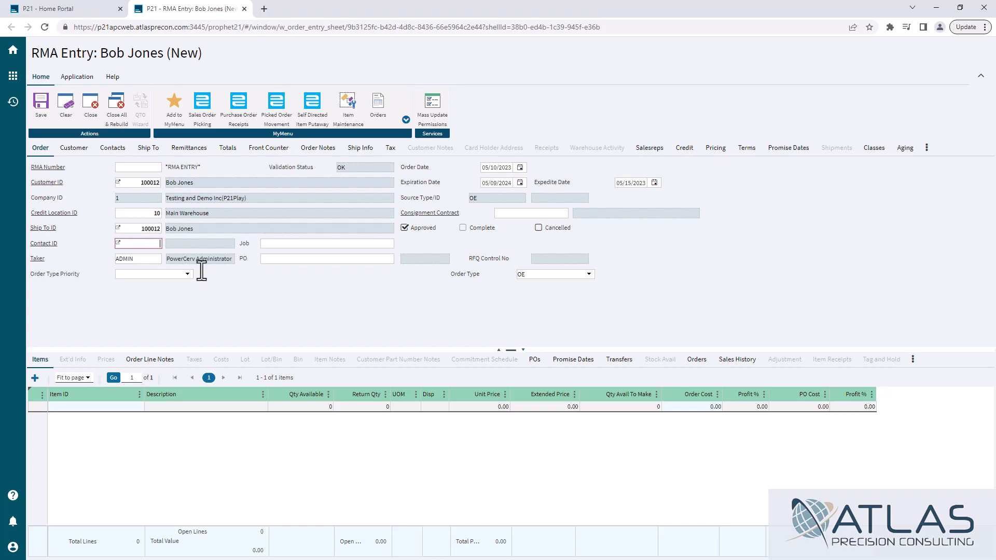
pyautogui.moveTo(258, 319)
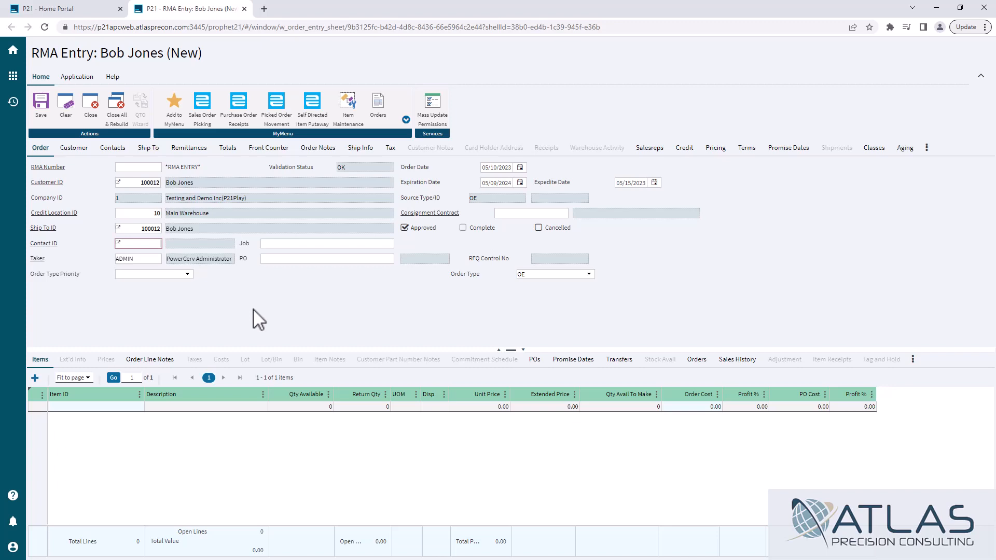
pyautogui.moveTo(159, 334)
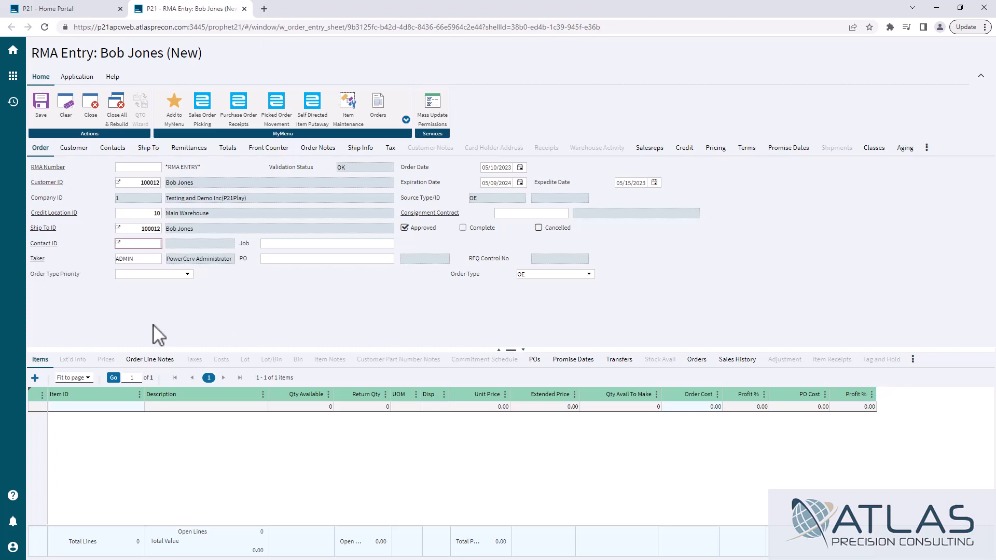
pyautogui.moveTo(141, 351)
pyautogui.write('B')
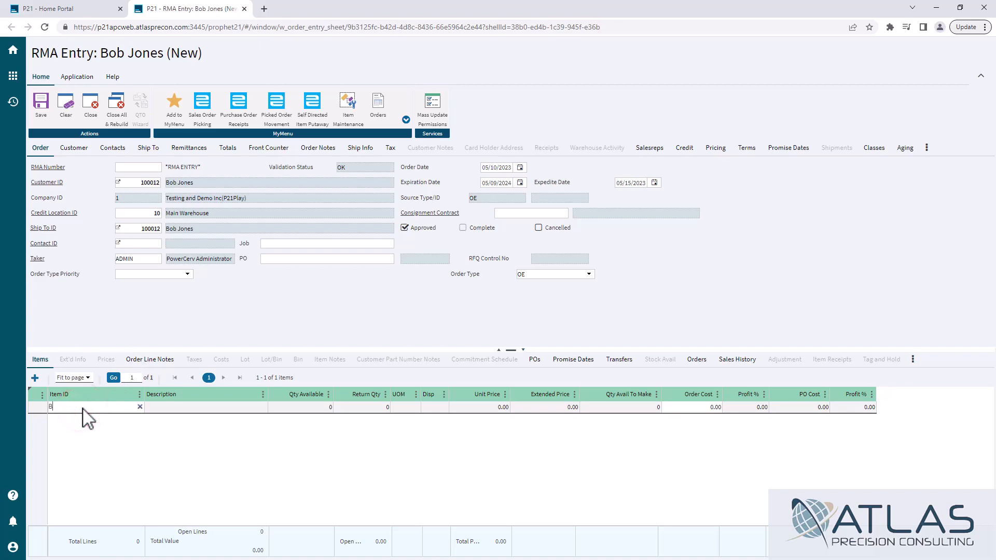
# Step: Add item BOLT1 and agree to link it to an invoice line
pyautogui.write('OLT1')
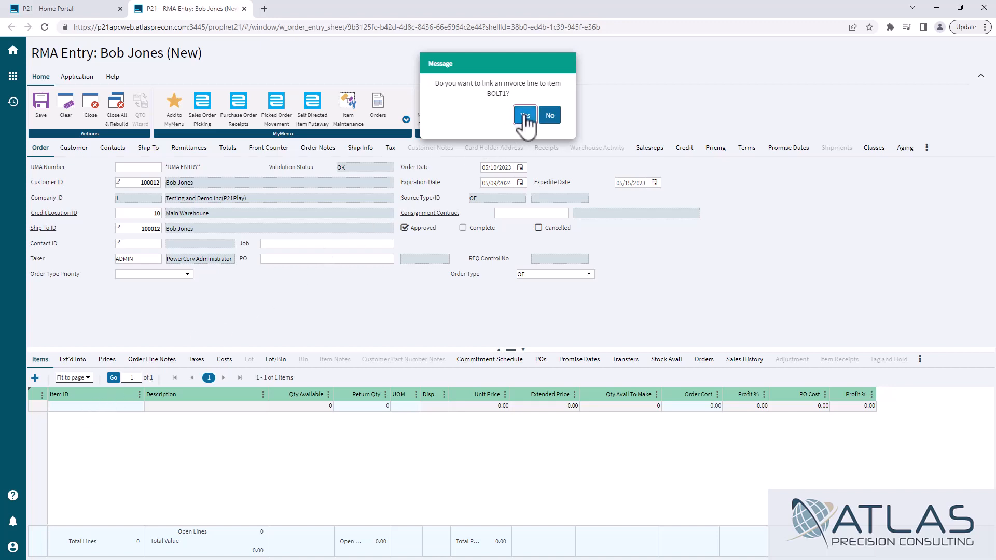
pyautogui.click(524, 115)
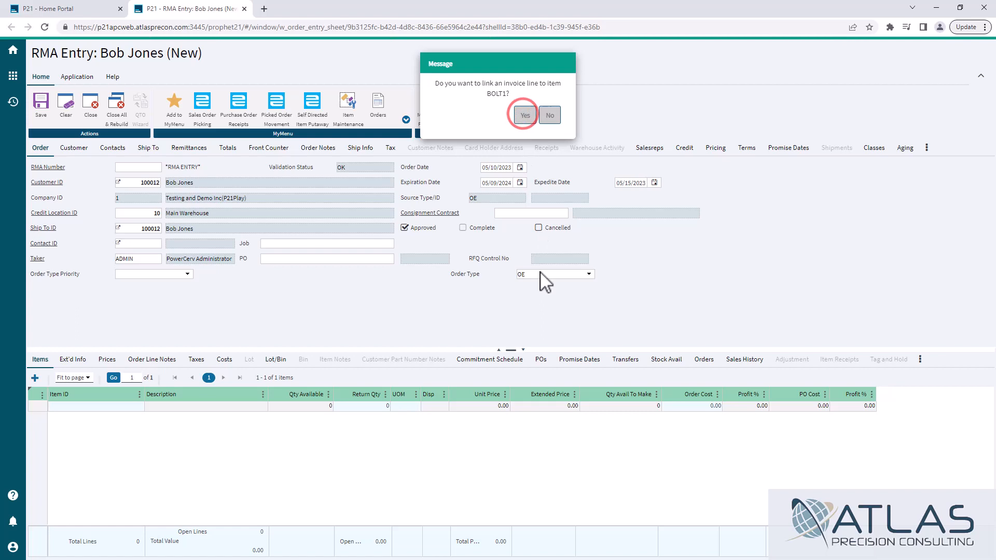
pyautogui.click(524, 115)
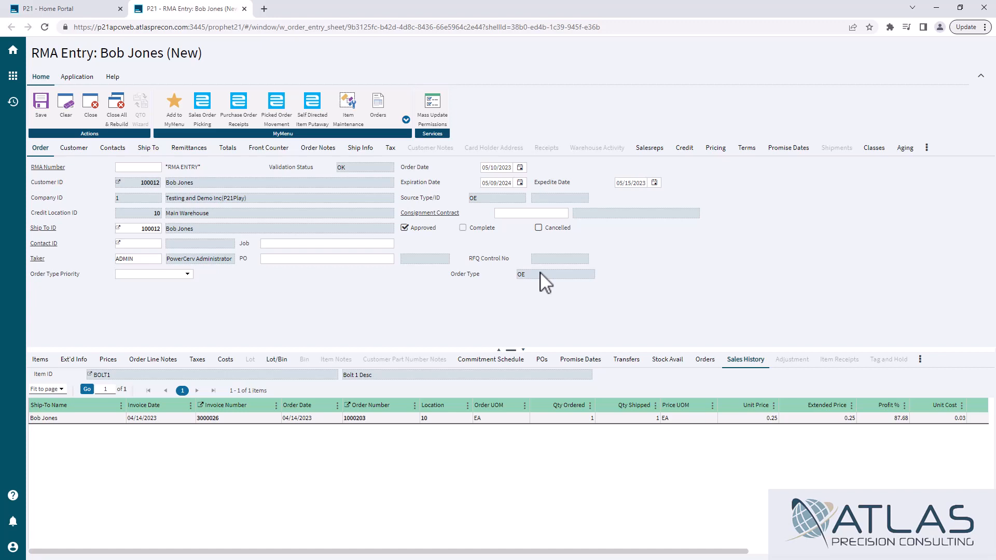
pyautogui.moveTo(547, 318)
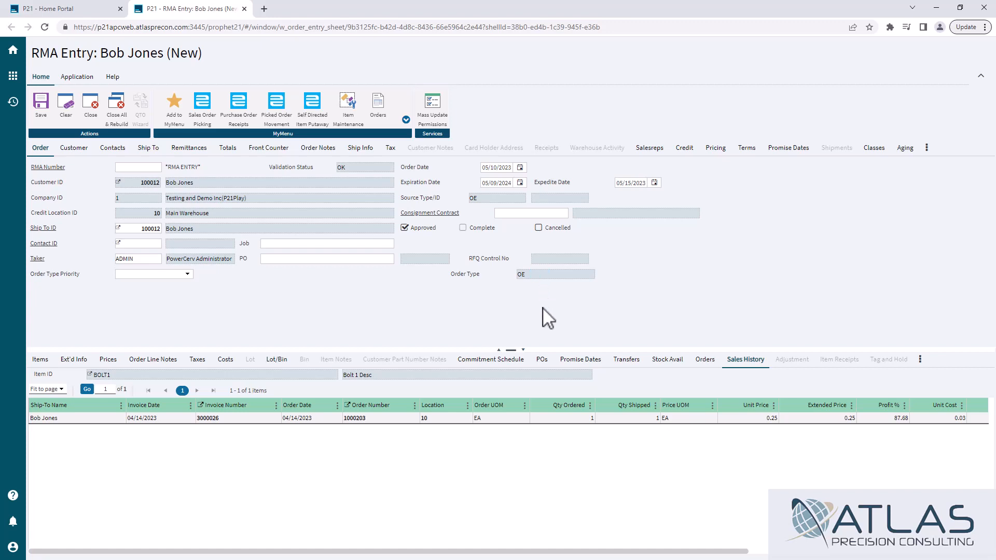
# Step: Link BOLT1 to the invoice 3000026 / order 1000203 sales history row
pyautogui.hscroll(3)
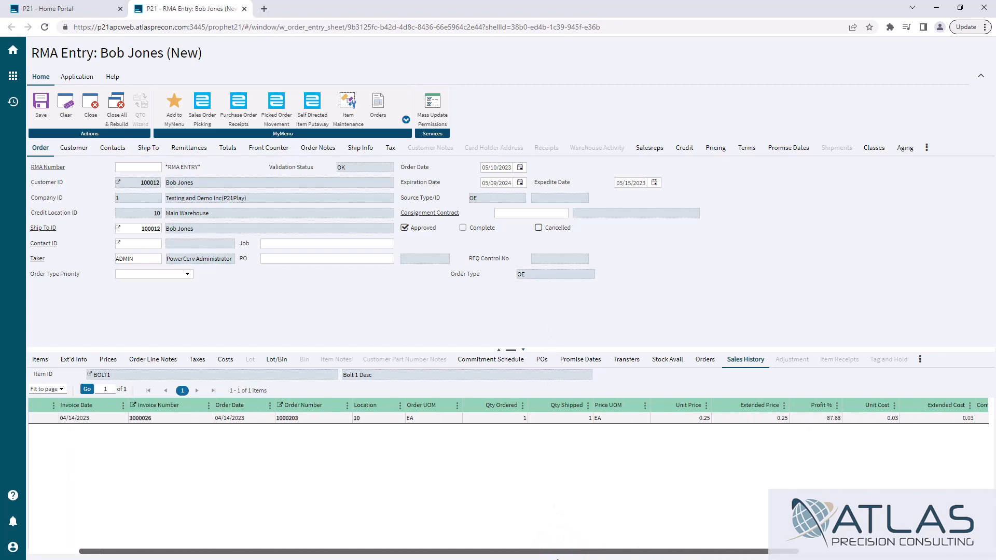
pyautogui.hscroll(-3)
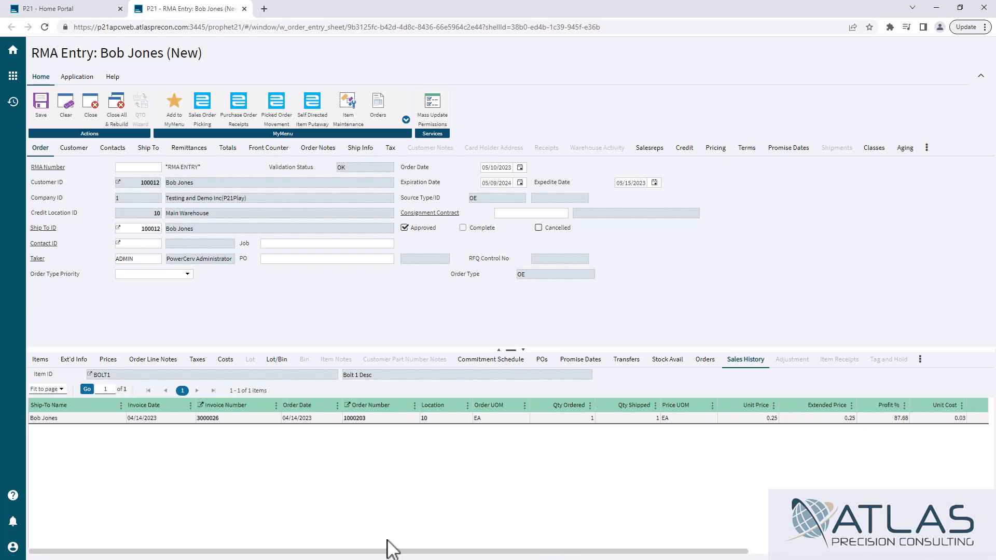
pyautogui.moveTo(416, 418)
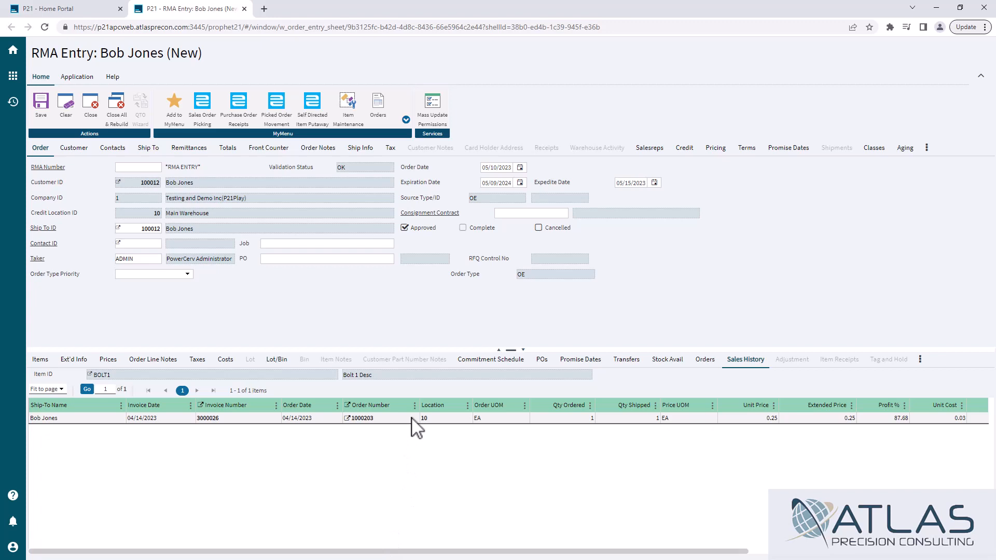
pyautogui.click(411, 418)
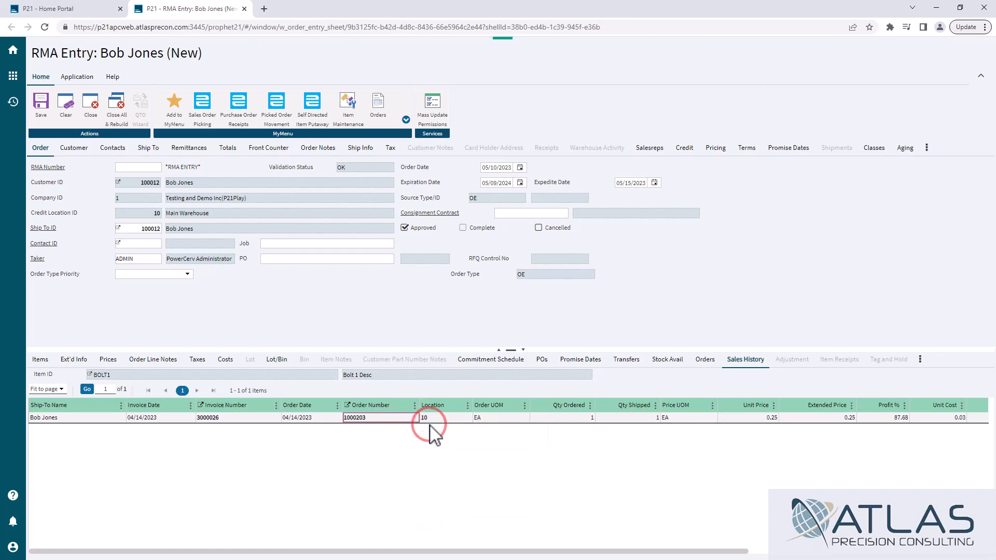
pyautogui.click(39, 359)
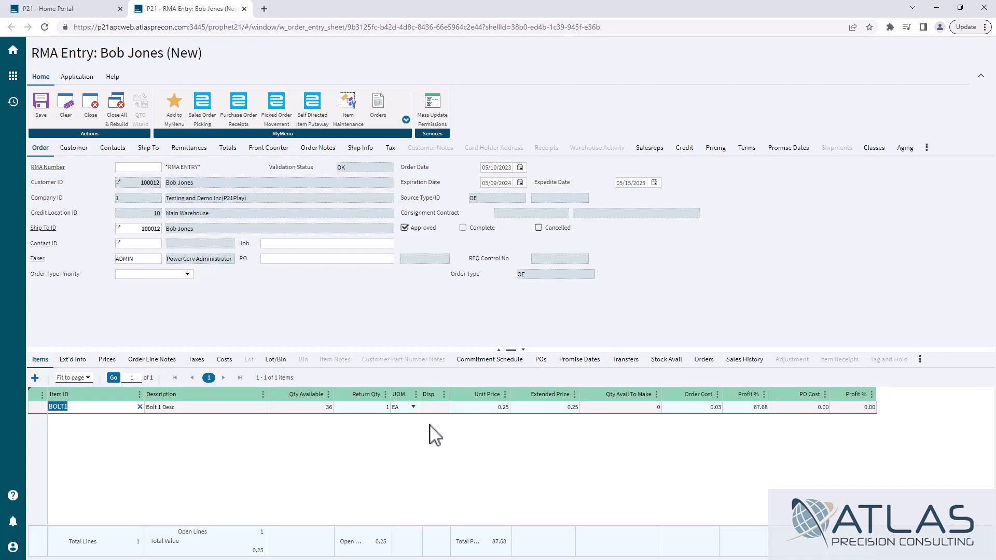
pyautogui.moveTo(433, 439)
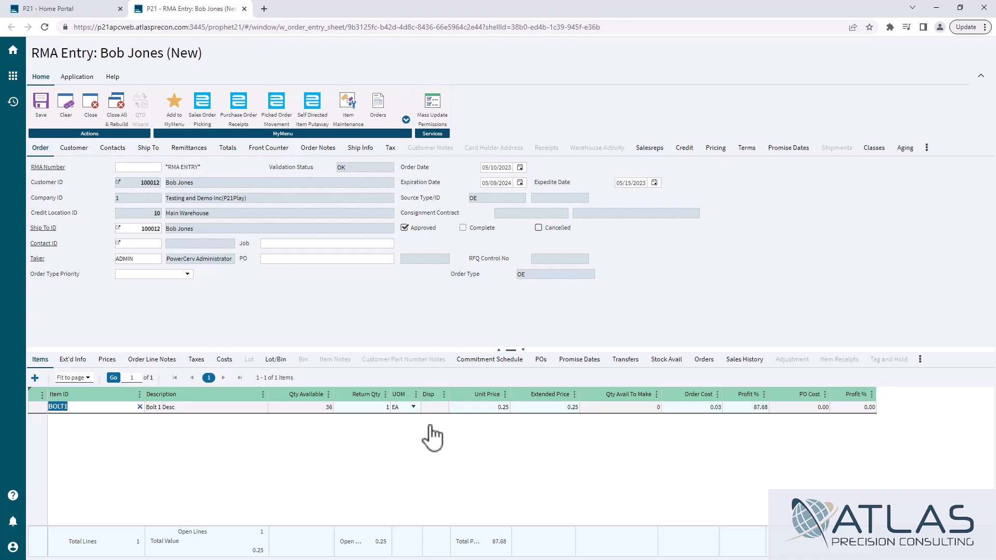
# Step: Tick Print for RMA Acknowledgement on the Front Counter tab and save the return
pyautogui.click(268, 147)
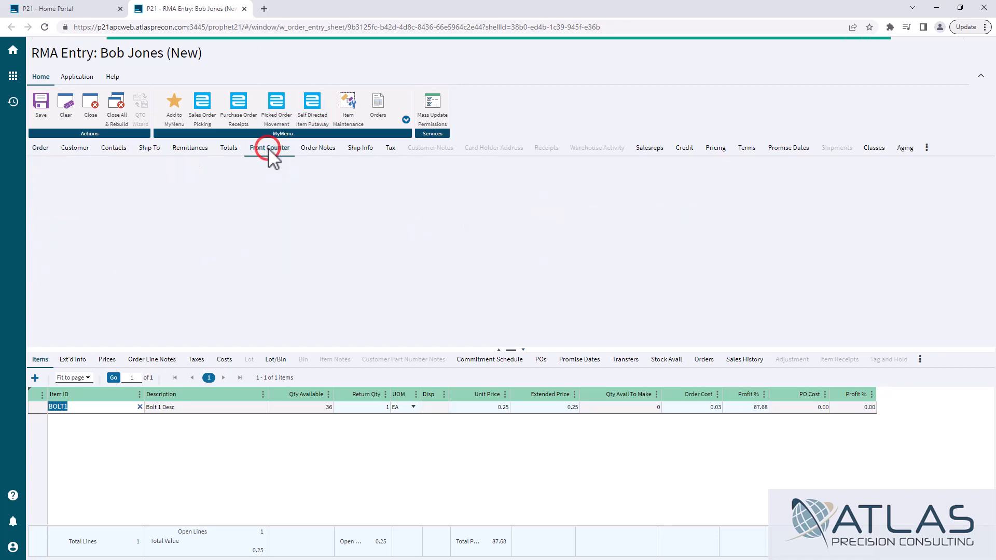
pyautogui.click(270, 147)
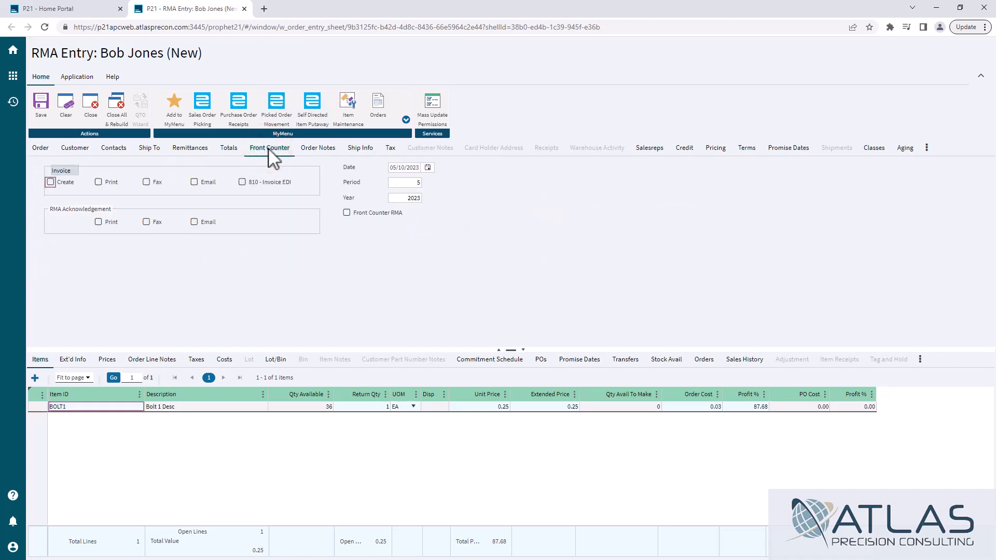
pyautogui.moveTo(99, 221)
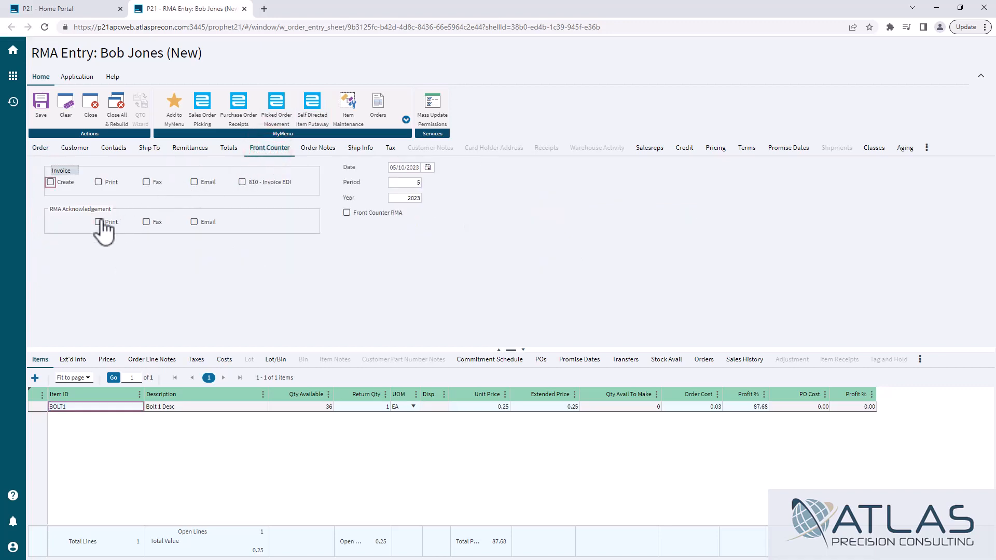
pyautogui.click(98, 221)
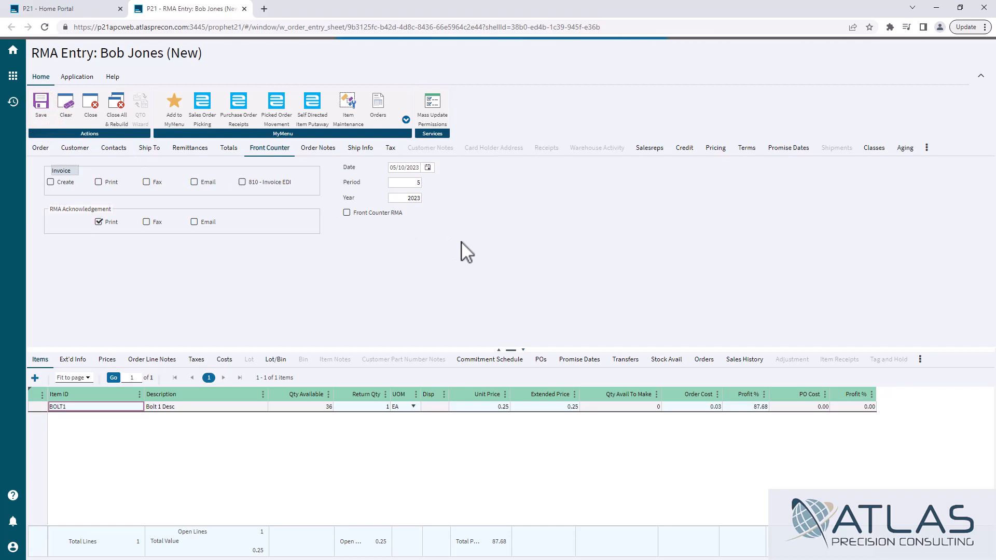
pyautogui.click(40, 104)
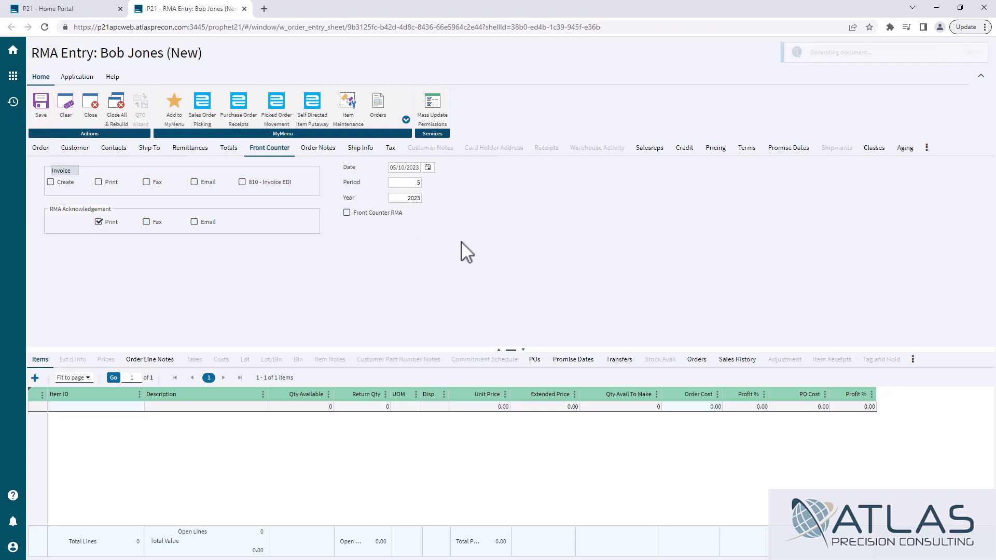
# Step: Confirm the save, recording the return as RMA 1000207
pyautogui.click(40, 148)
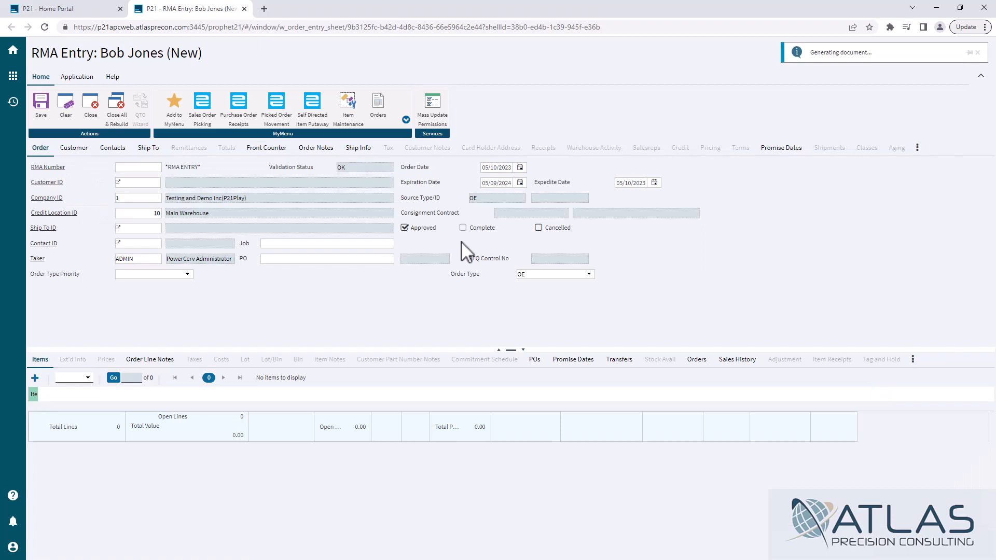
pyautogui.click(40, 104)
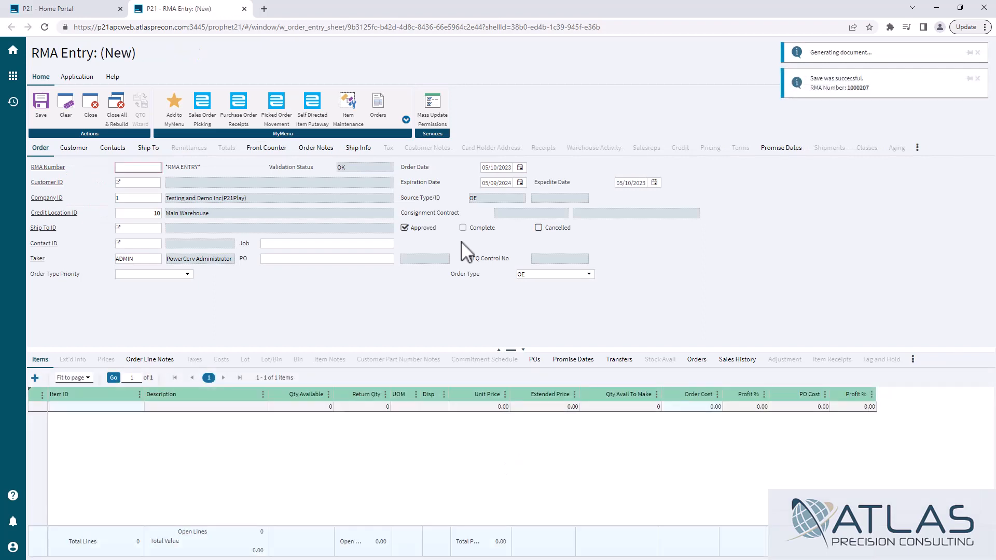